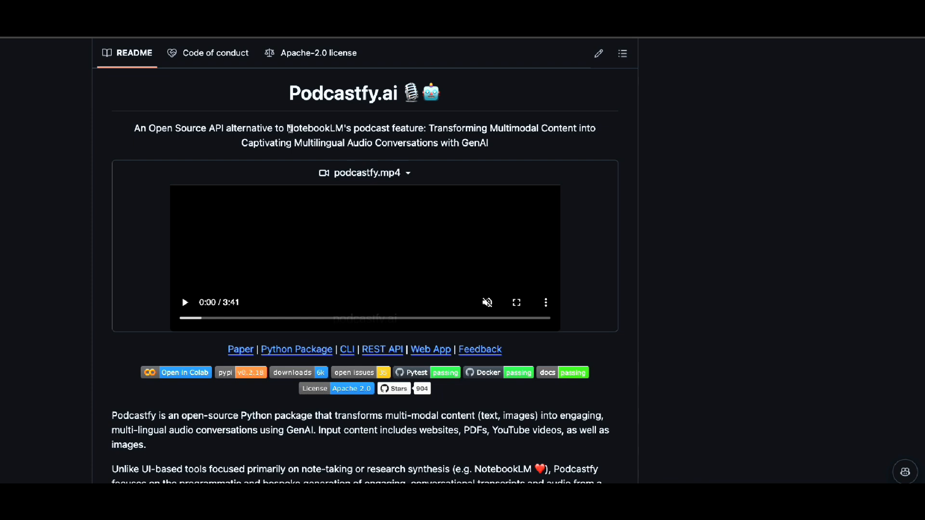
Step: Highlight 'NotebookLM' in the Podcastfy README tagline
left_click_drag(141, 128, 212, 129)
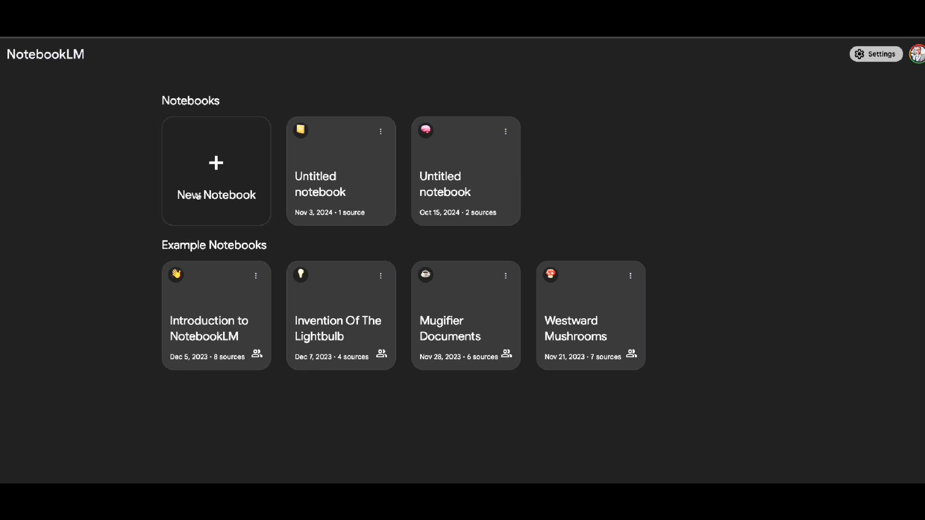
Step: Create a new notebook and dismiss the Add sources dialog without adding sources
left_click(216, 171)
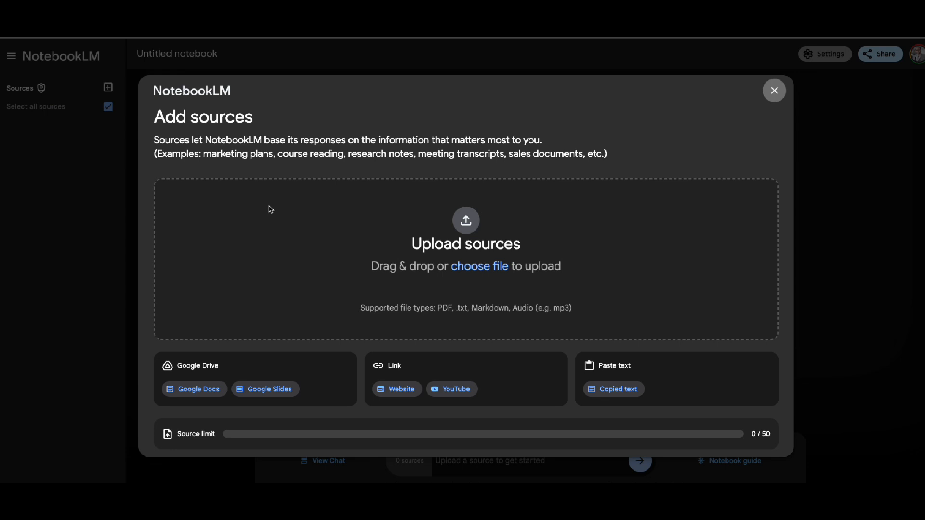
mouse_move(435, 415)
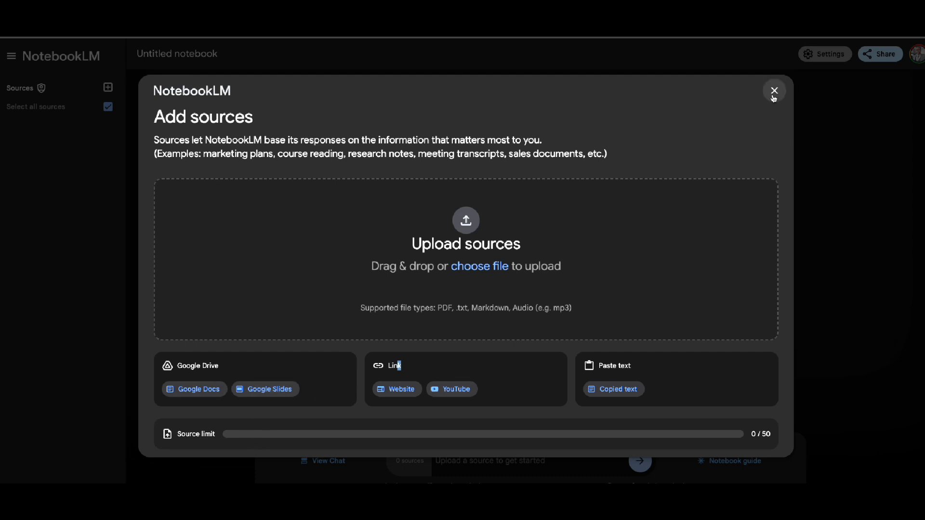
mouse_move(786, 107)
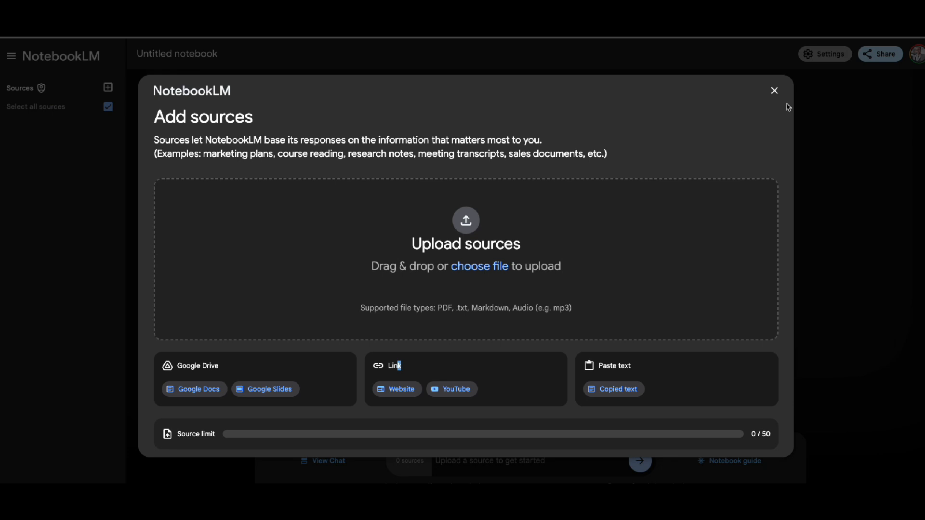
mouse_move(786, 112)
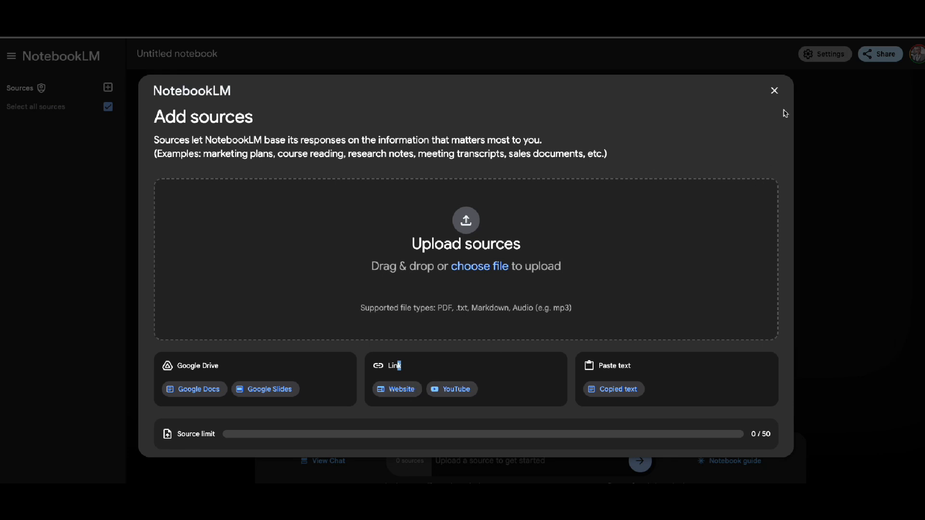
mouse_move(801, 101)
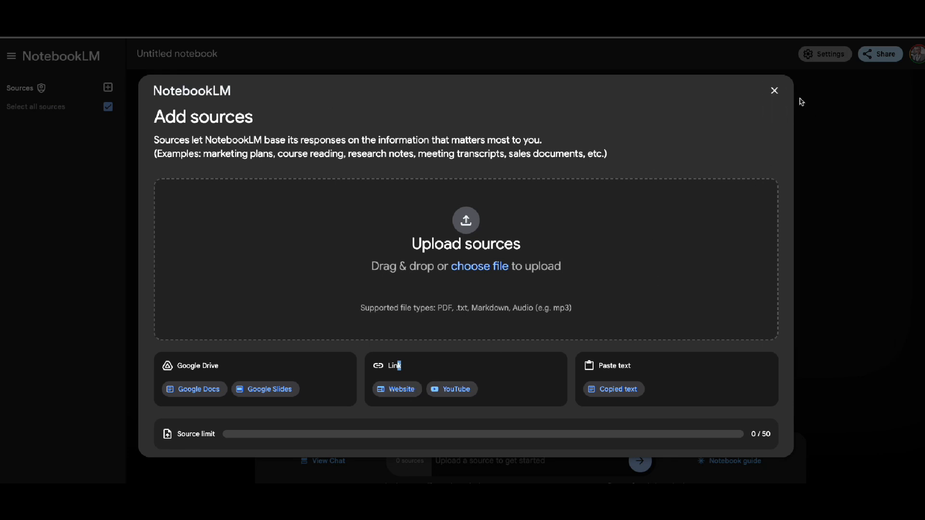
mouse_move(774, 91)
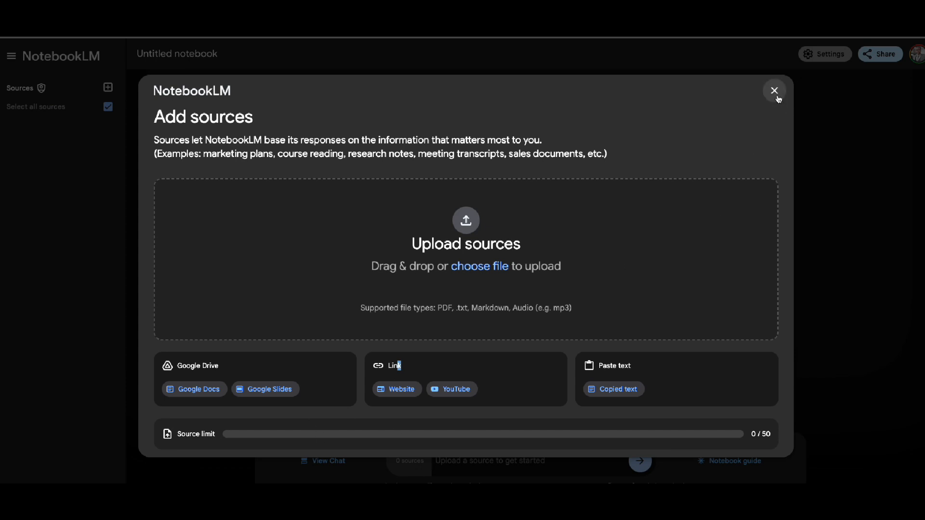
left_click(775, 92)
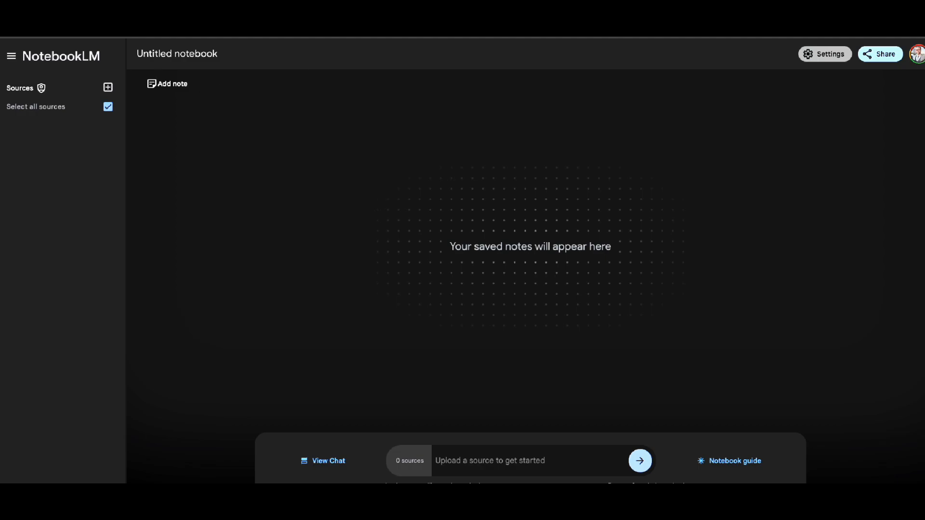
Step: Open the one-source notebook with the MG YouTube Channel FAQ note and show its Notebook guide
left_click(61, 56)
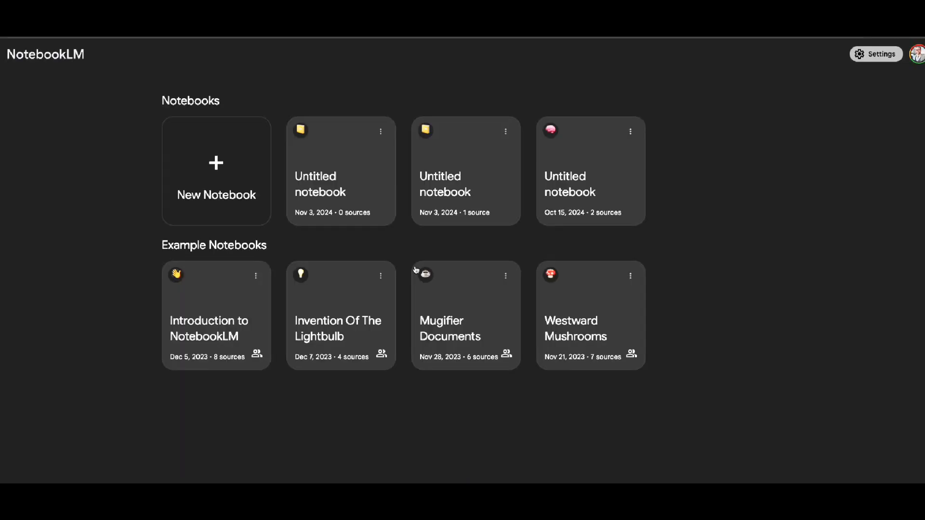
mouse_move(576, 208)
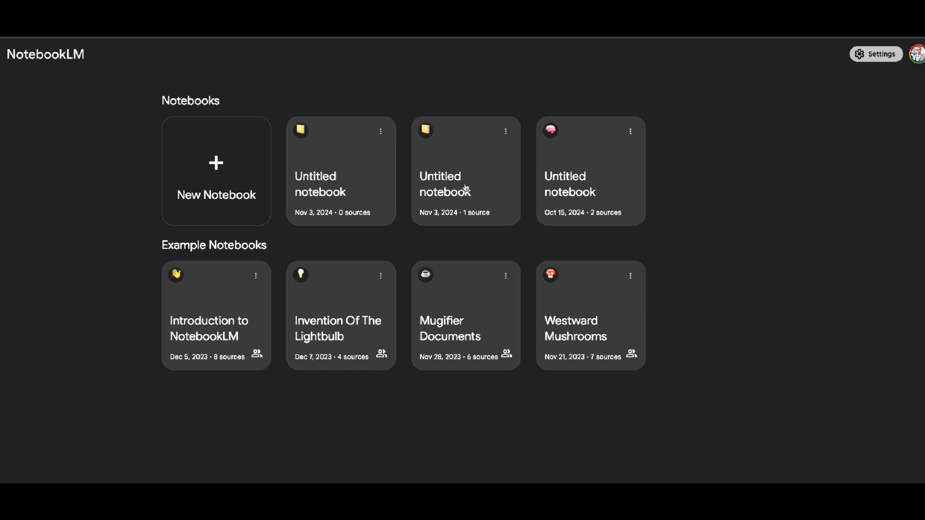
left_click(466, 171)
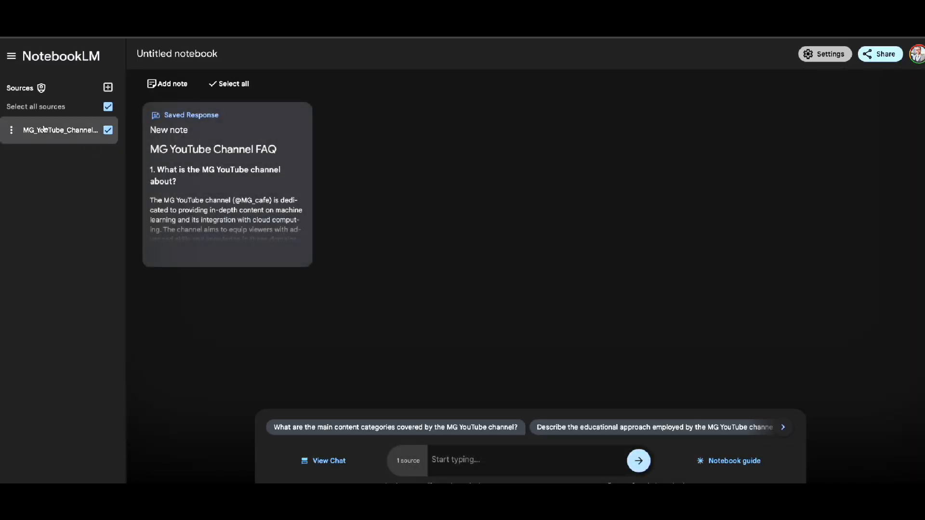
mouse_move(59, 129)
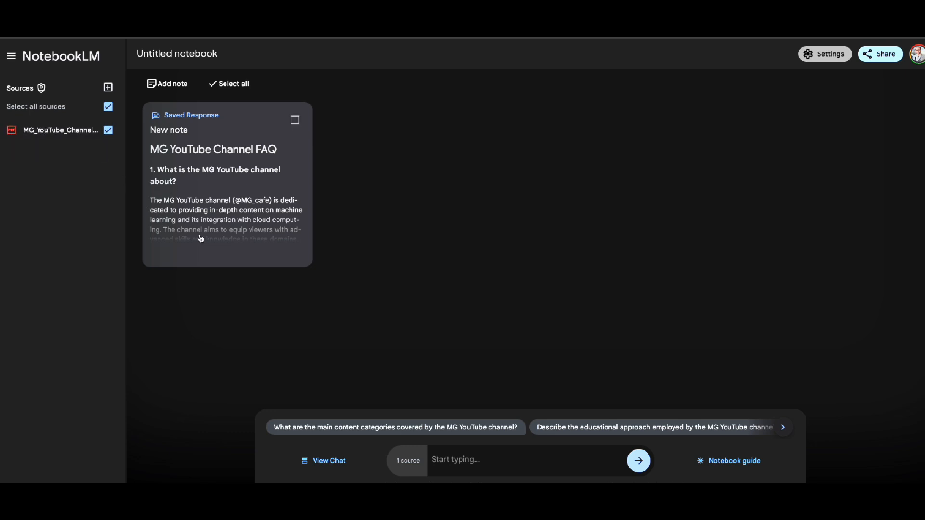
mouse_move(225, 192)
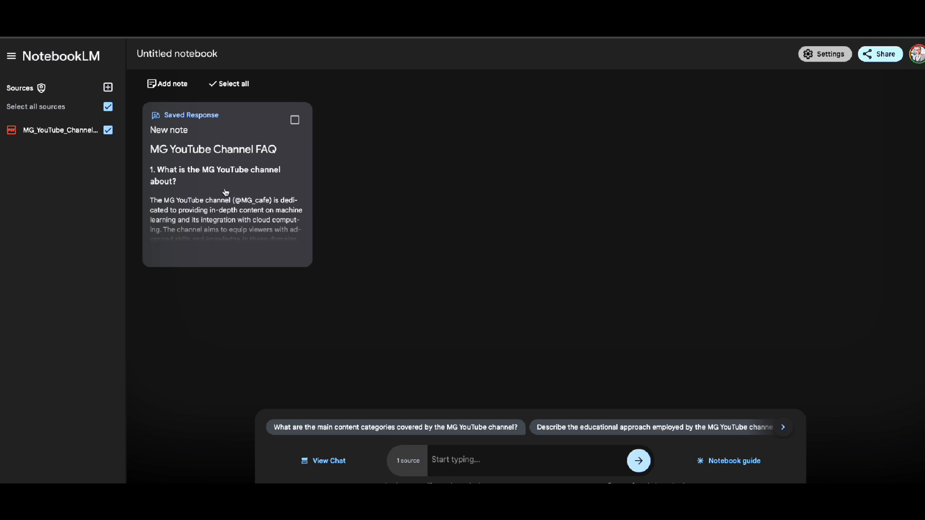
mouse_move(259, 237)
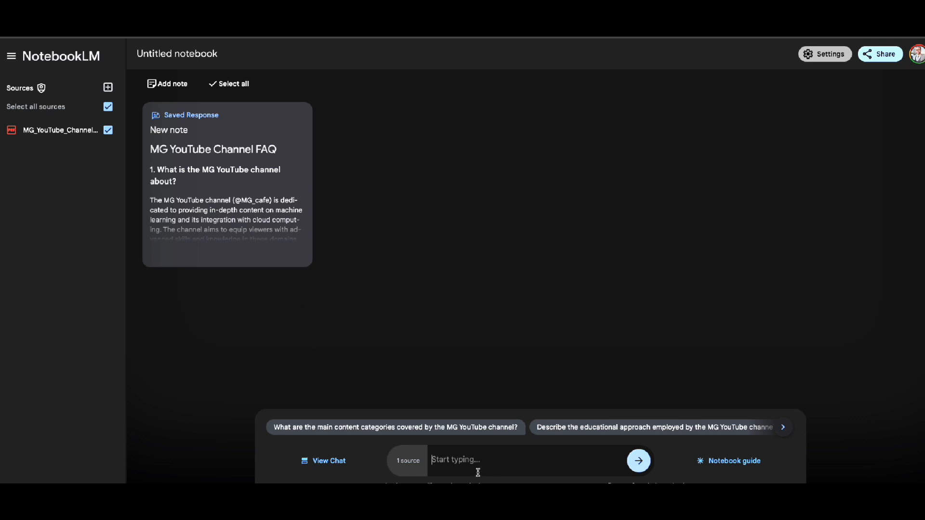
left_click(733, 461)
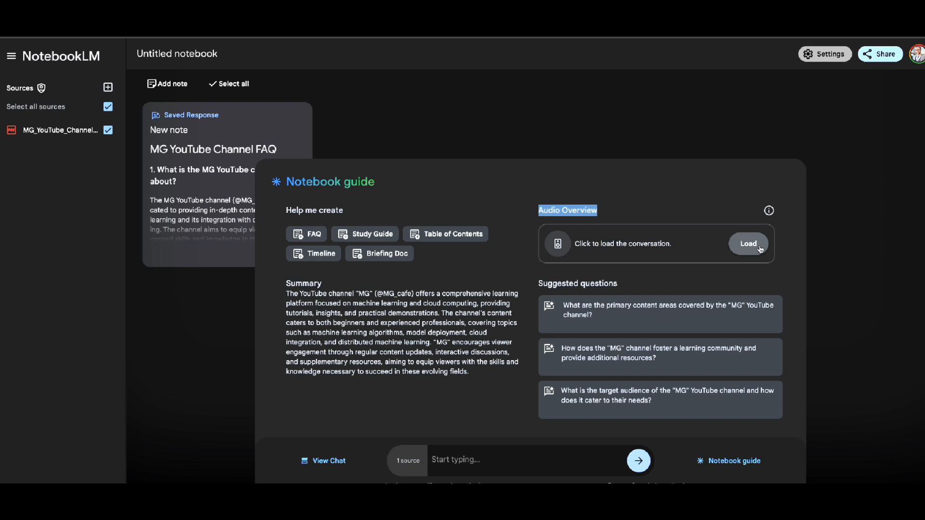
Step: Load the Audio Overview, play about 20 seconds of it, then pause
left_click(747, 244)
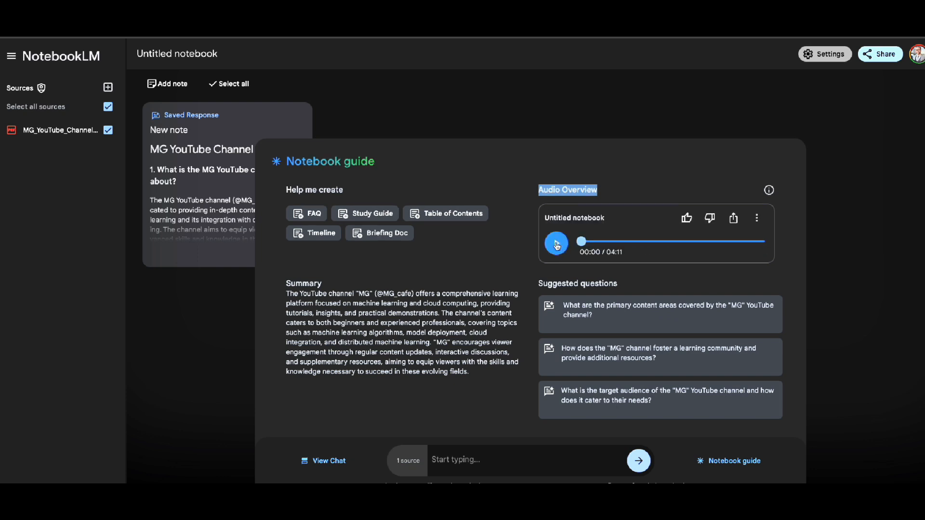
left_click(556, 244)
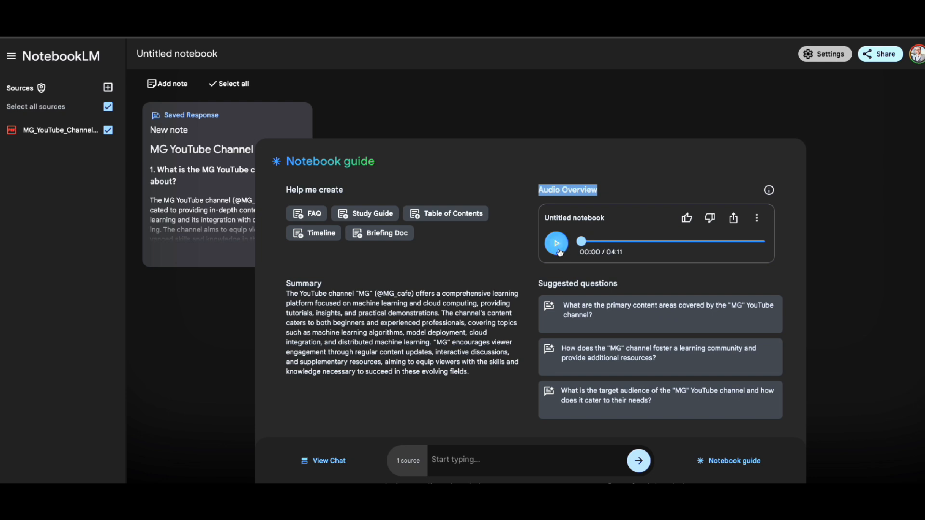
left_click(555, 242)
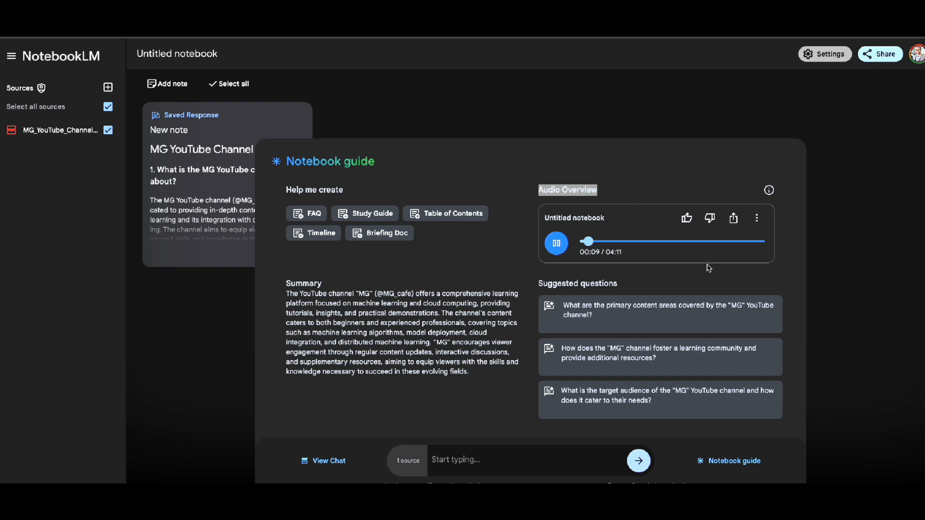
mouse_move(633, 299)
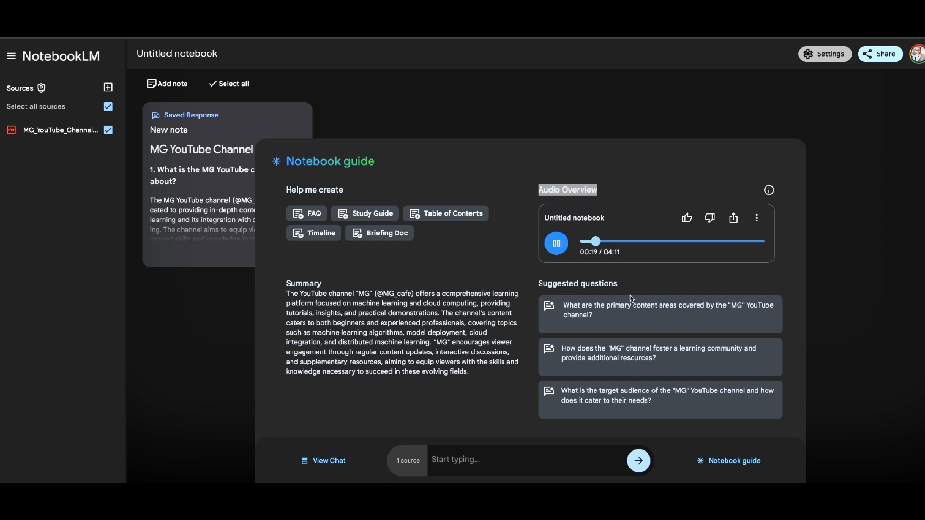
left_click(555, 243)
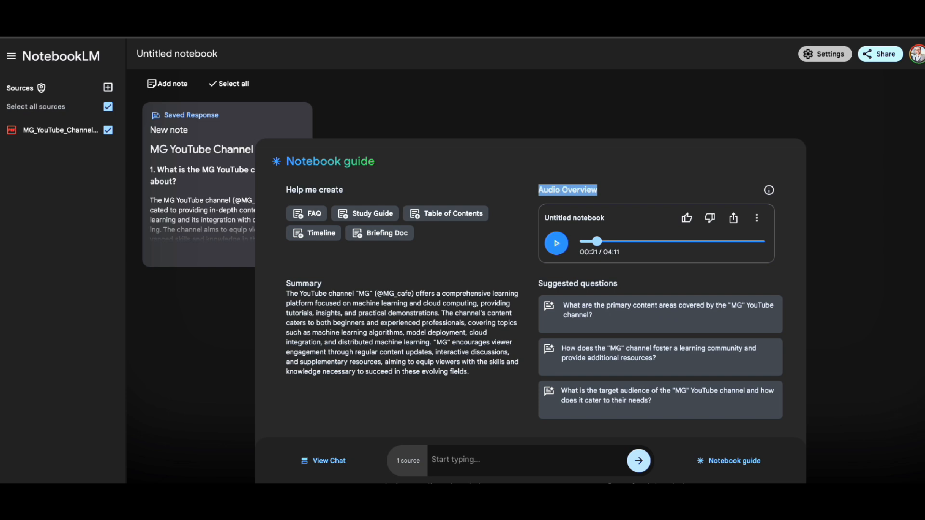
mouse_move(620, 237)
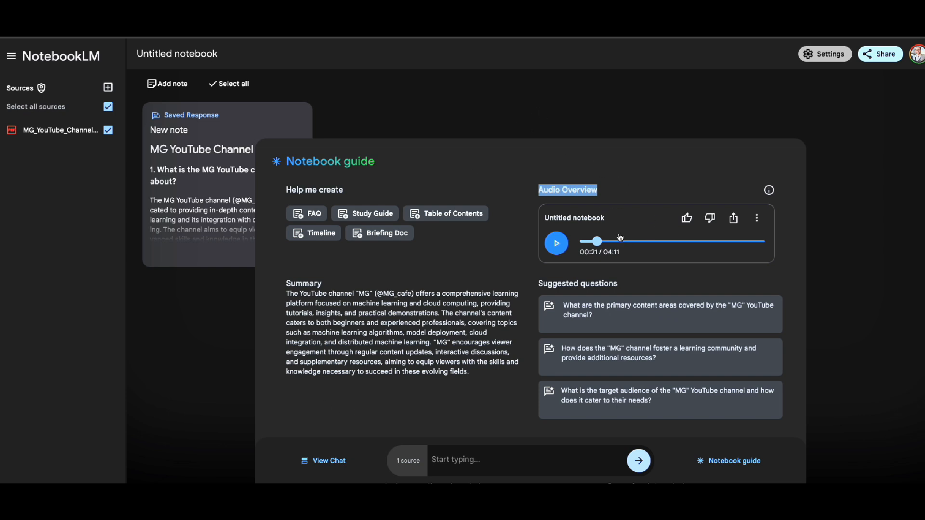
mouse_move(627, 226)
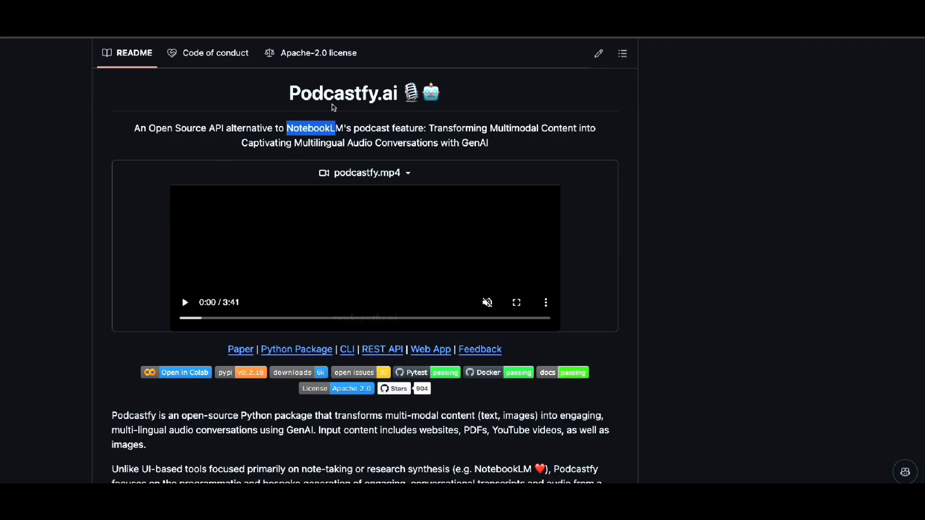
Step: In Quickstart, highlight Python 3.11, 'pip install podcastfy', and the url1 placeholder
scroll("down", 3)
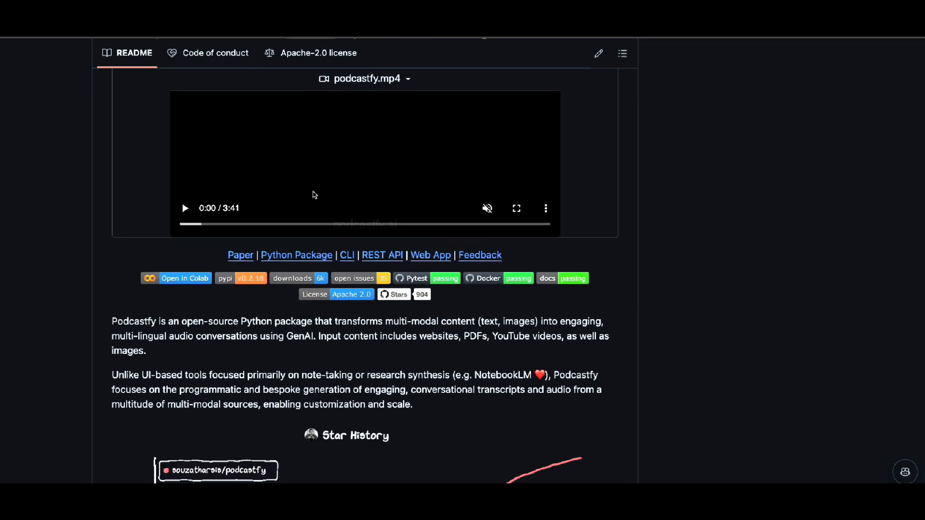
scroll("down", 3)
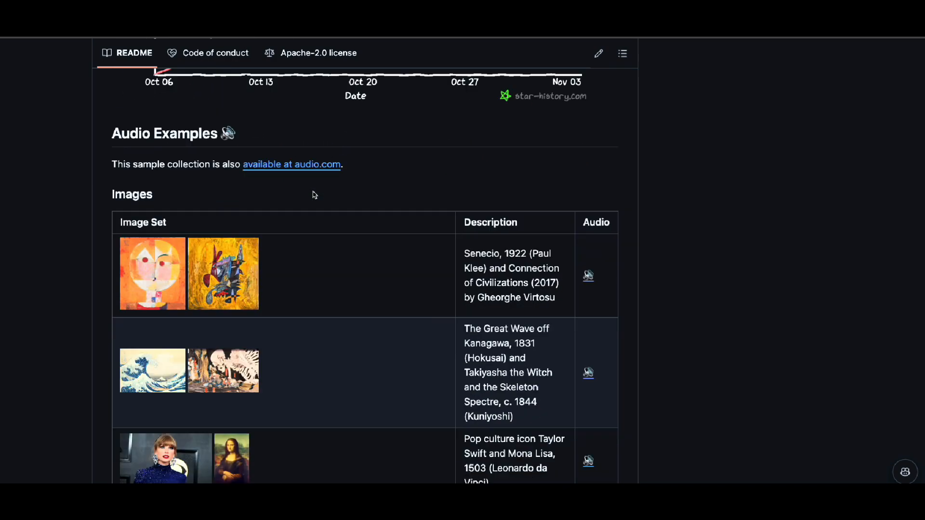
scroll("down", 3)
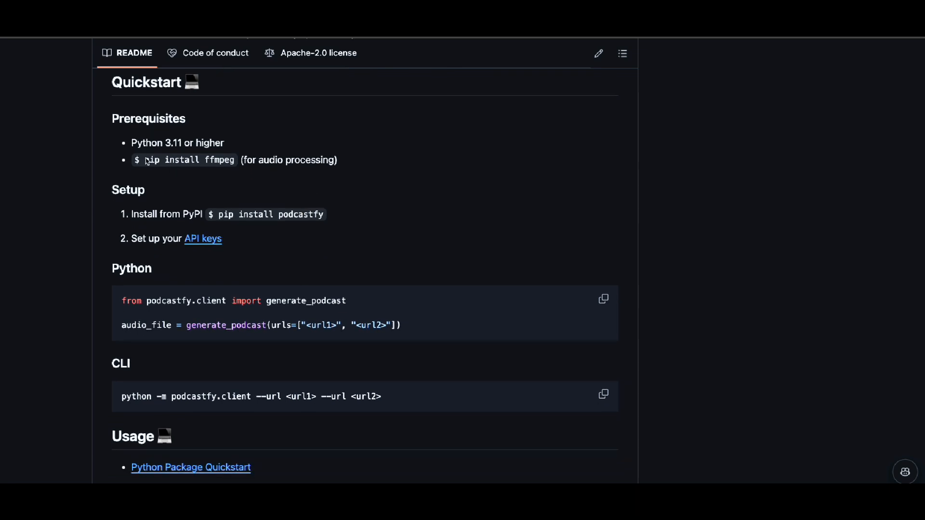
mouse_move(235, 164)
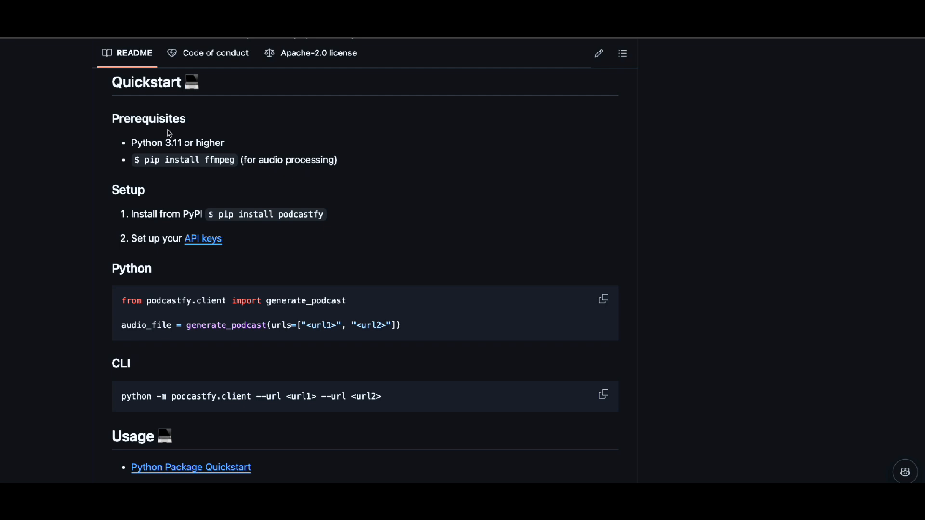
mouse_move(165, 145)
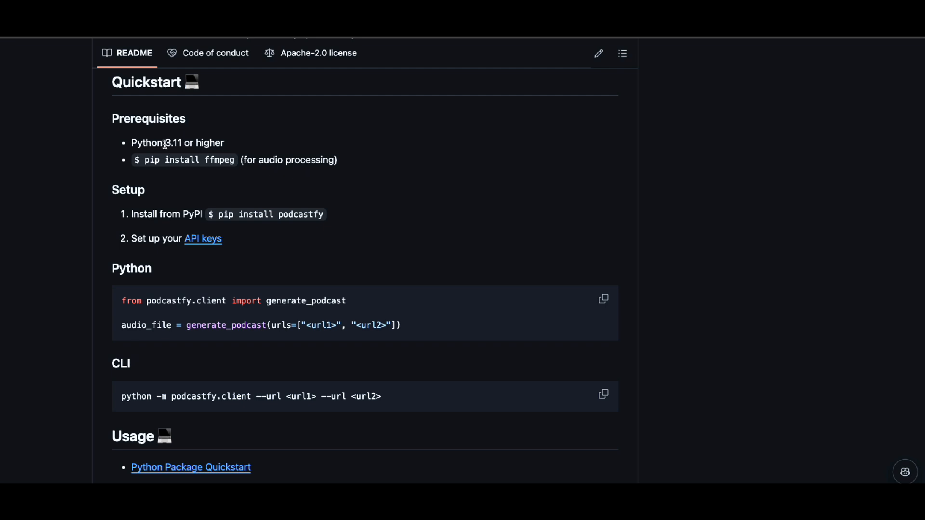
double_click(173, 143)
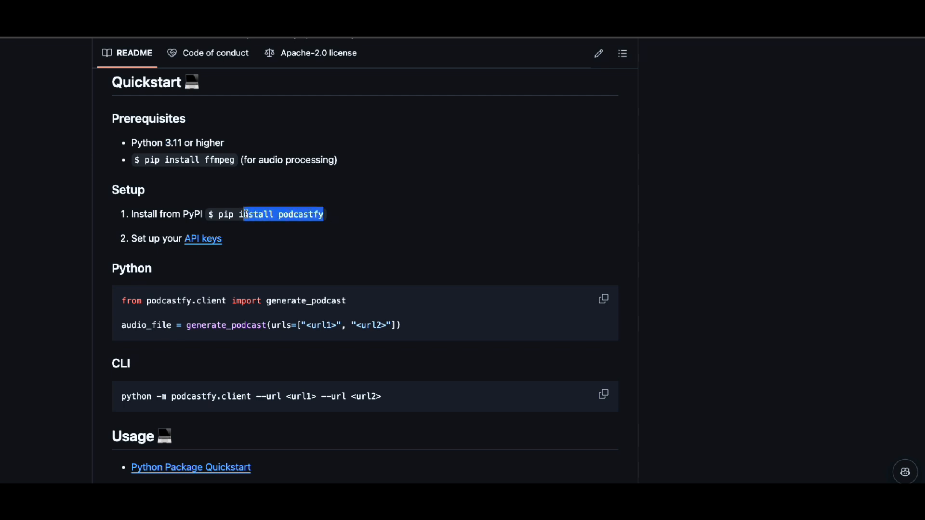
double_click(230, 325)
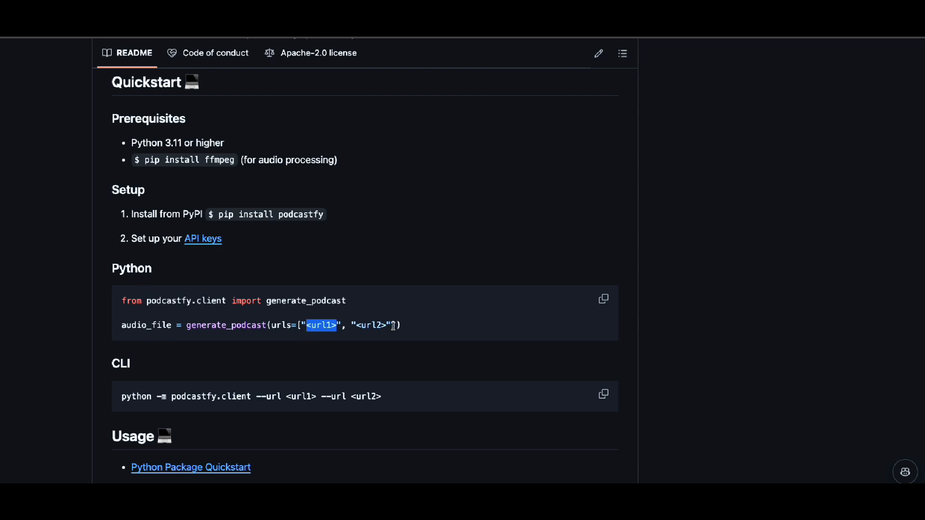
left_click_drag(308, 326, 399, 325)
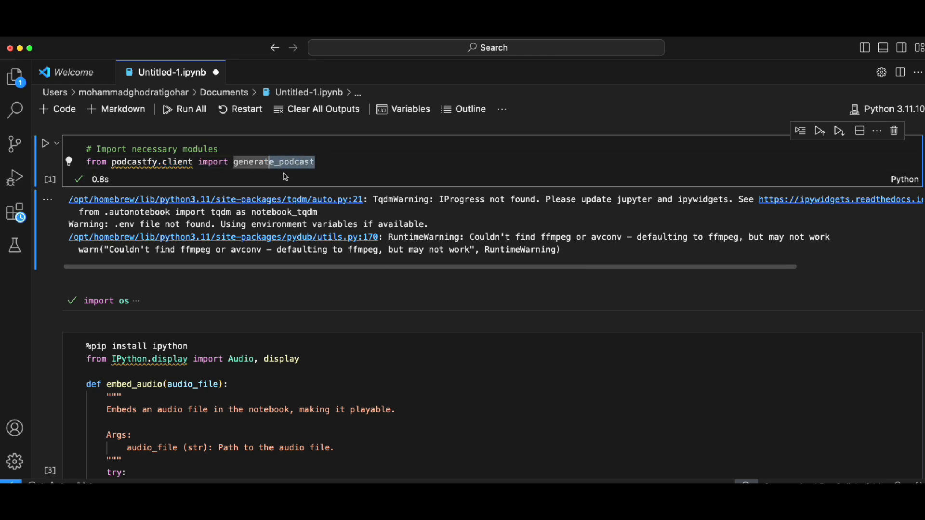
Step: Scroll to the generate_podcast cell for ./data/MG.pdf and highlight its urls argument
scroll("down", 3)
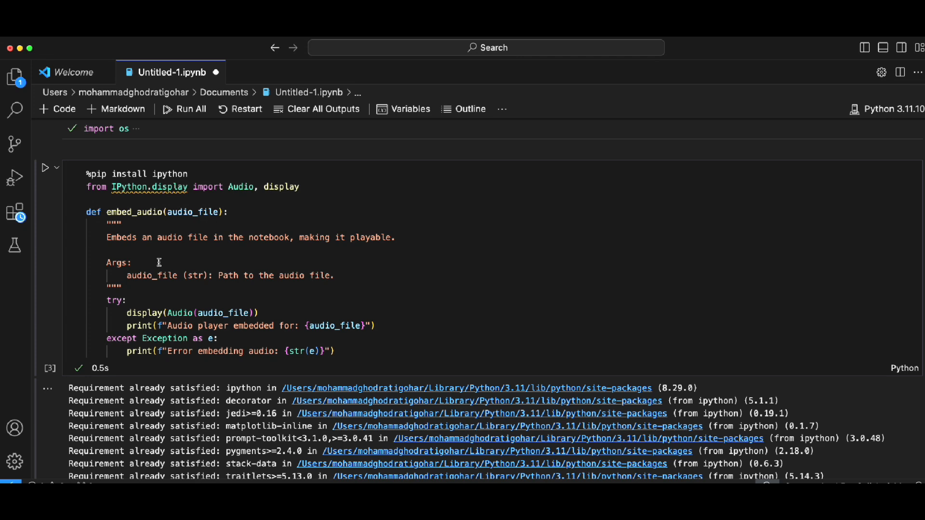
mouse_move(255, 306)
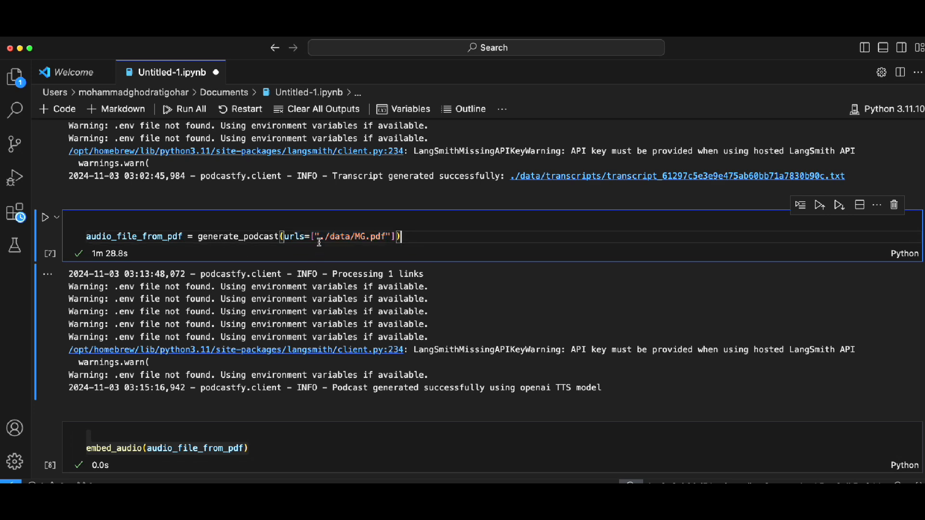
double_click(293, 236)
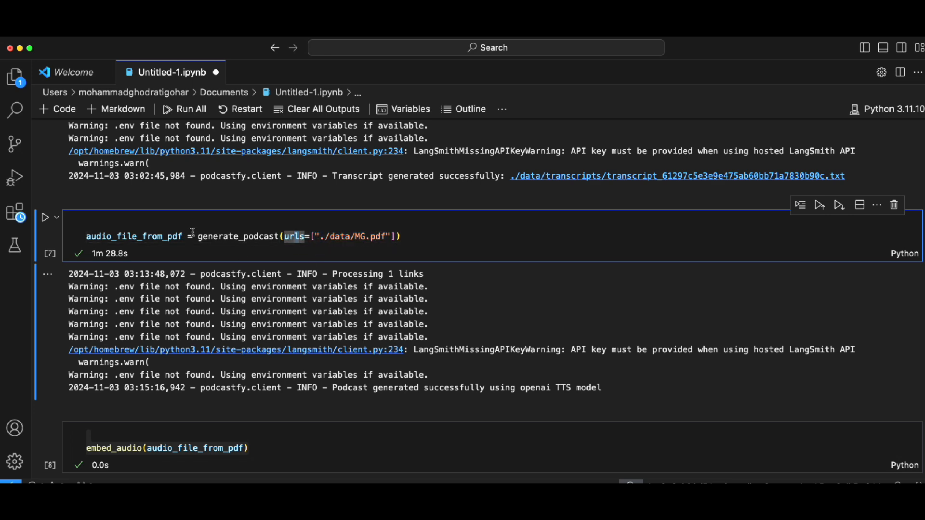
scroll("down", 3)
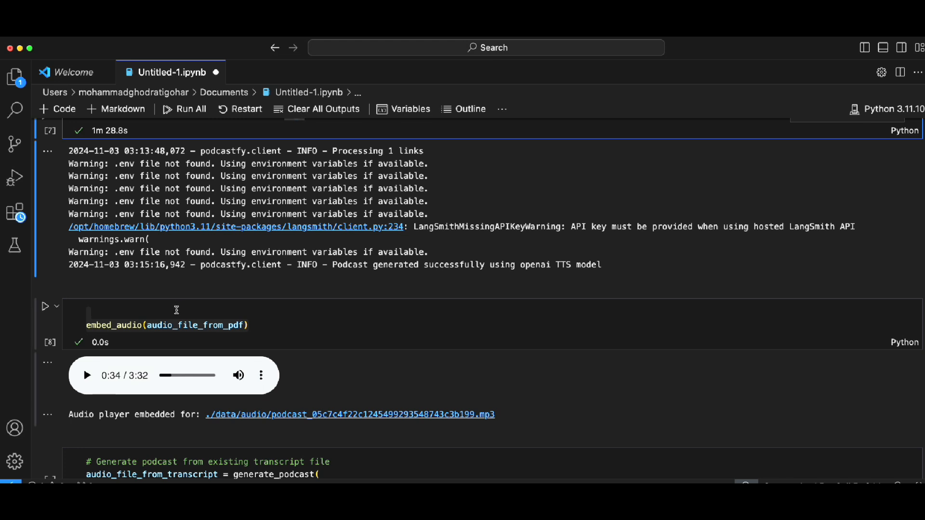
mouse_move(199, 305)
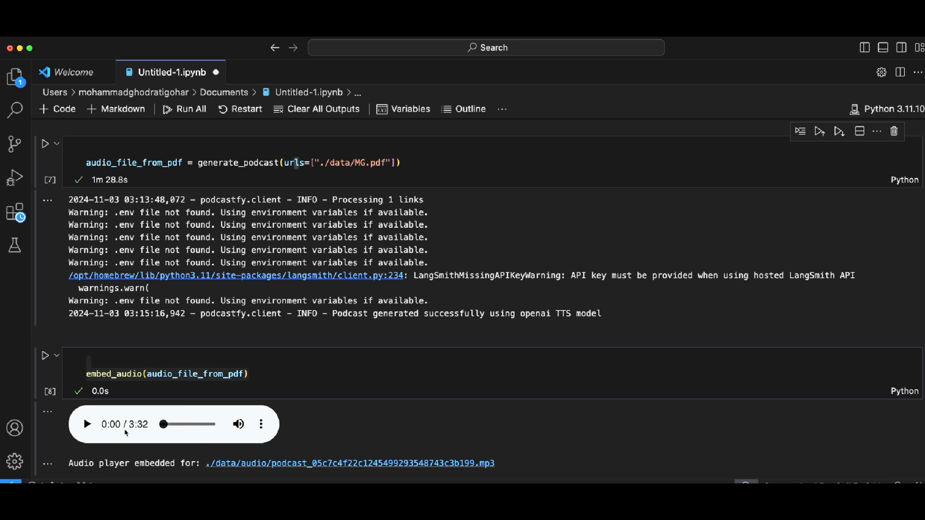
Step: Play the OpenAI-voiced MG.pdf podcast to 0:51, pause it, and scroll onward
left_click(86, 423)
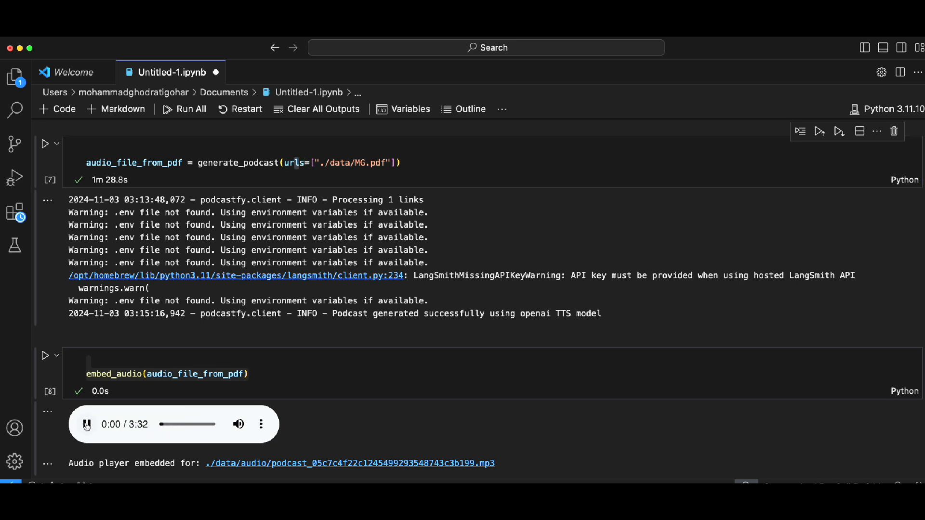
left_click(86, 424)
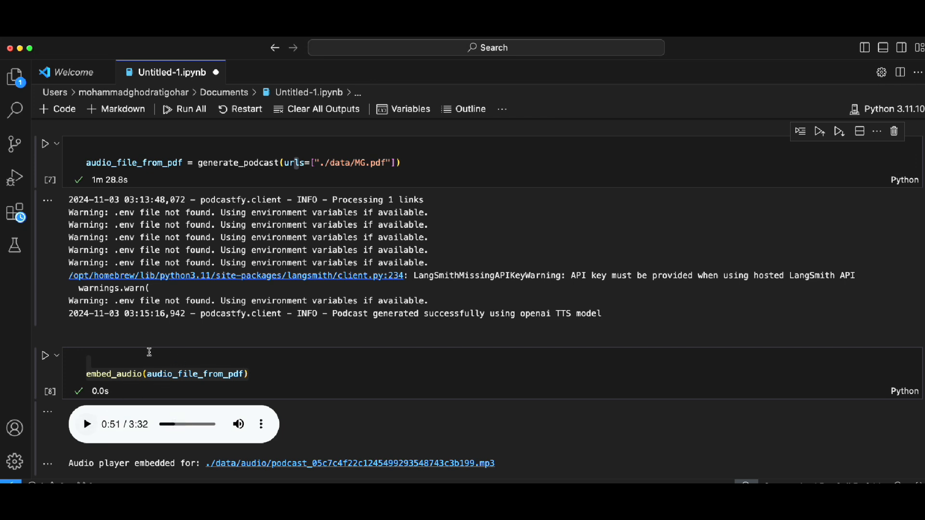
mouse_move(224, 415)
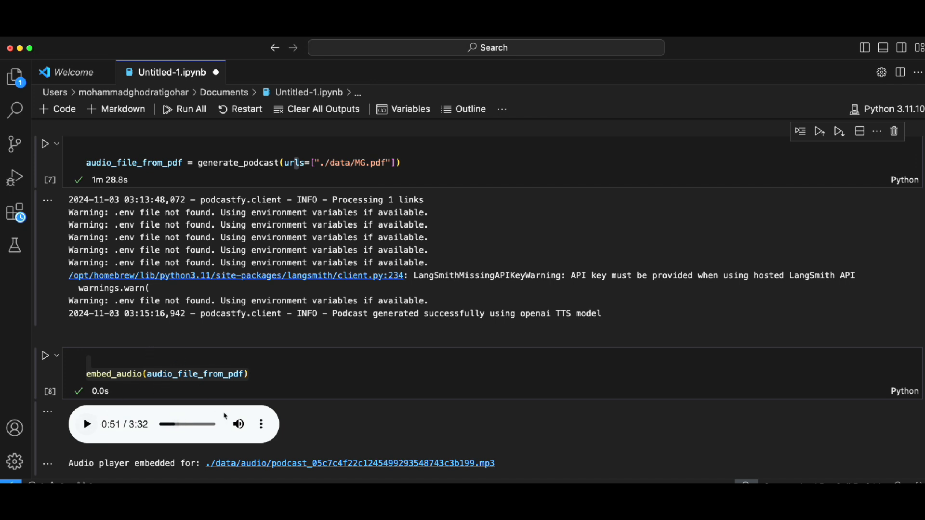
scroll("down", 3)
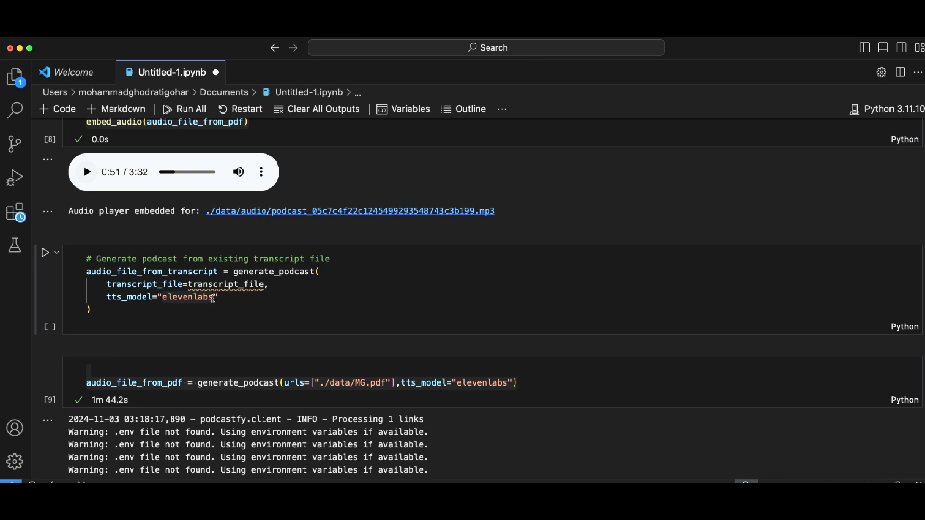
Step: Point out tts_model="elevenlabs" in the notebook's generation cell
left_click(213, 297)
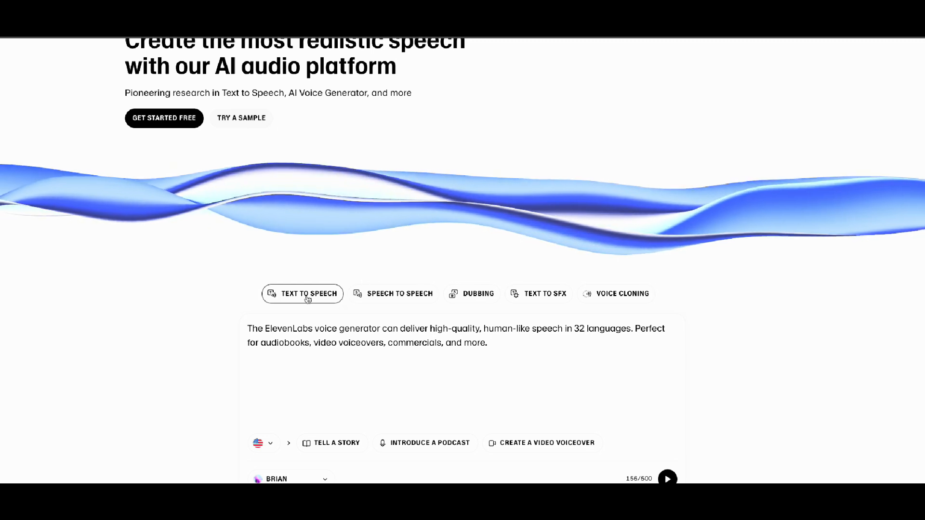
Step: Keep the Brian voice, play the sample text preview, then pause it
scroll("down", 3)
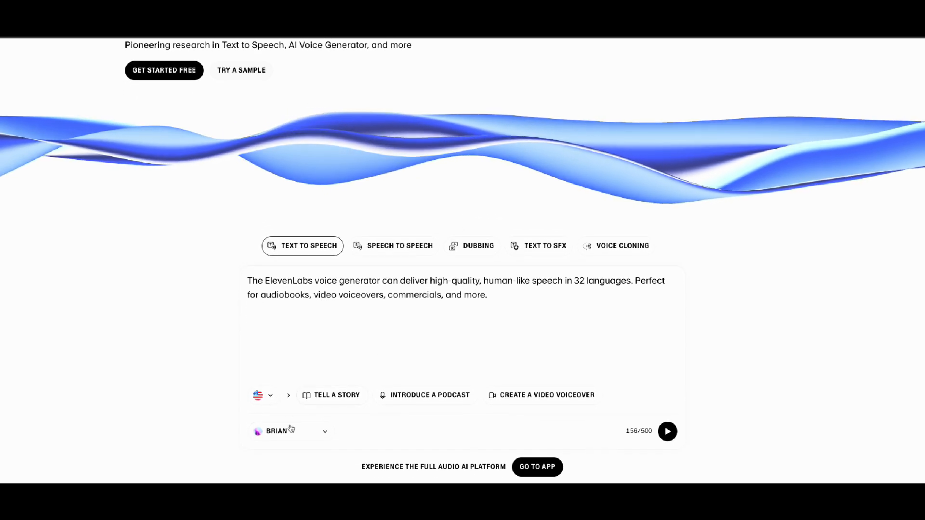
left_click(289, 430)
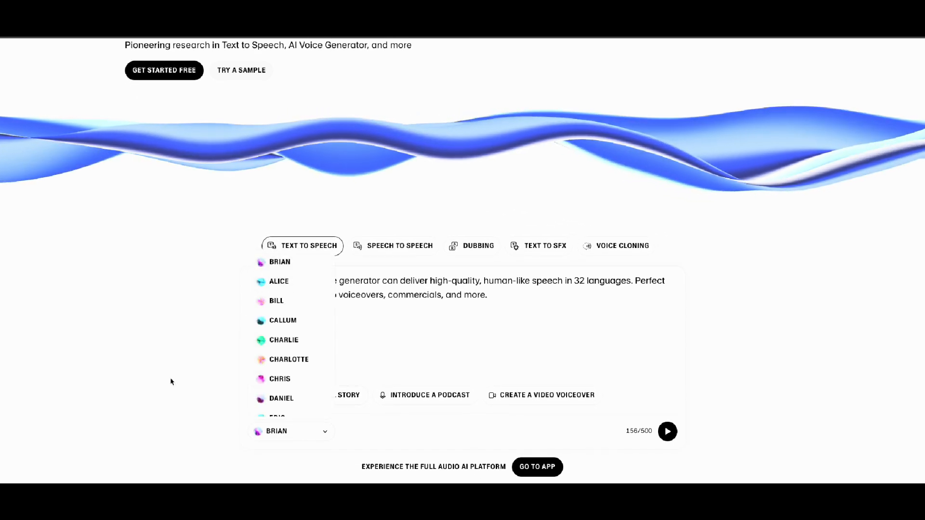
scroll("down", 3)
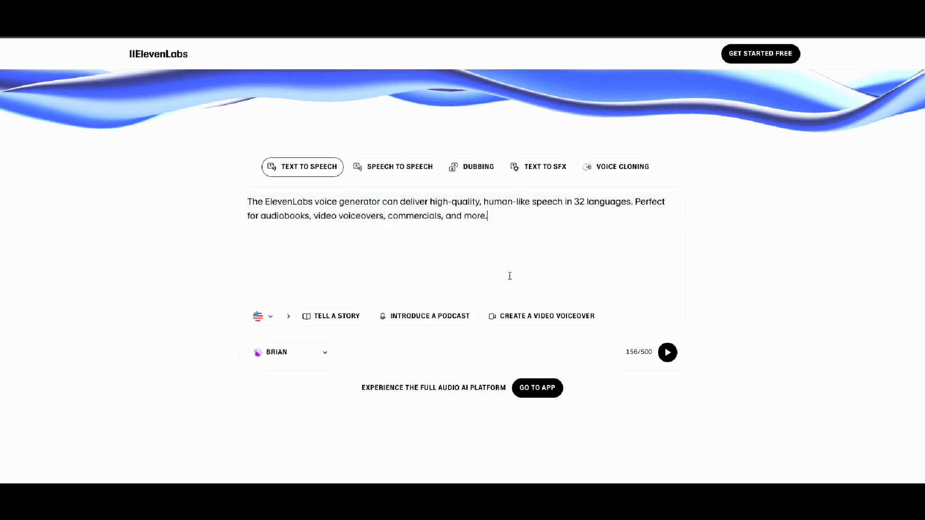
left_click(668, 353)
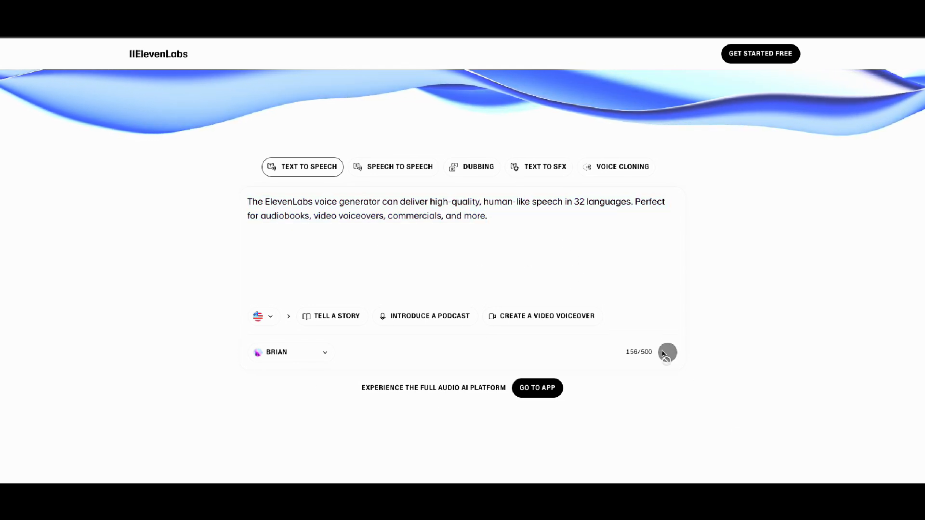
left_click(667, 352)
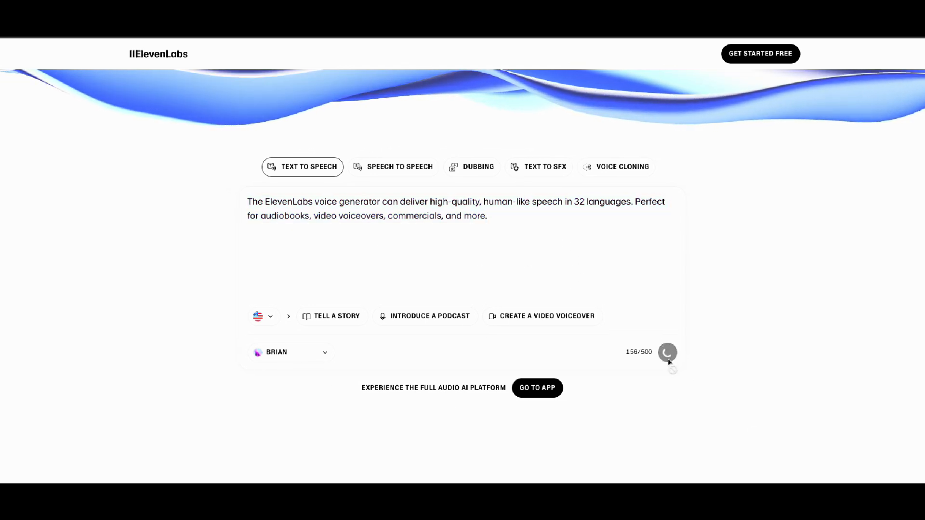
left_click(667, 352)
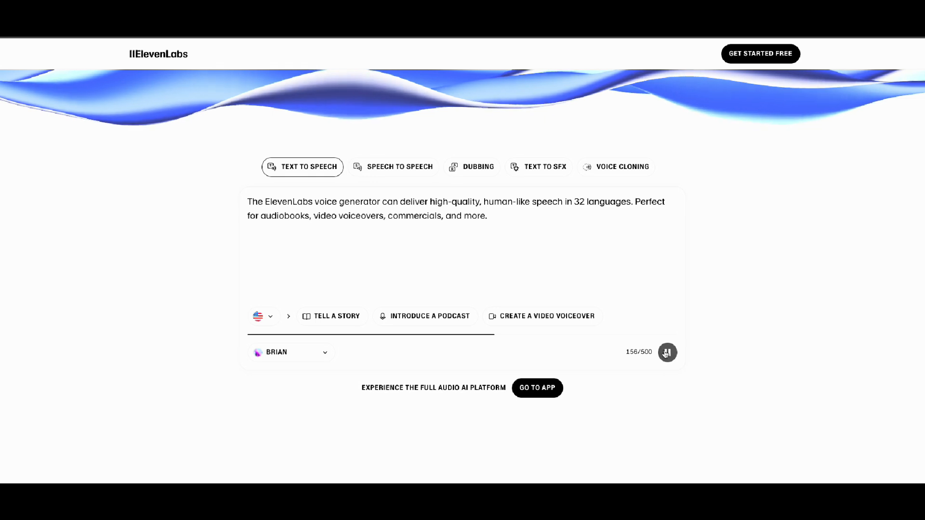
left_click(667, 352)
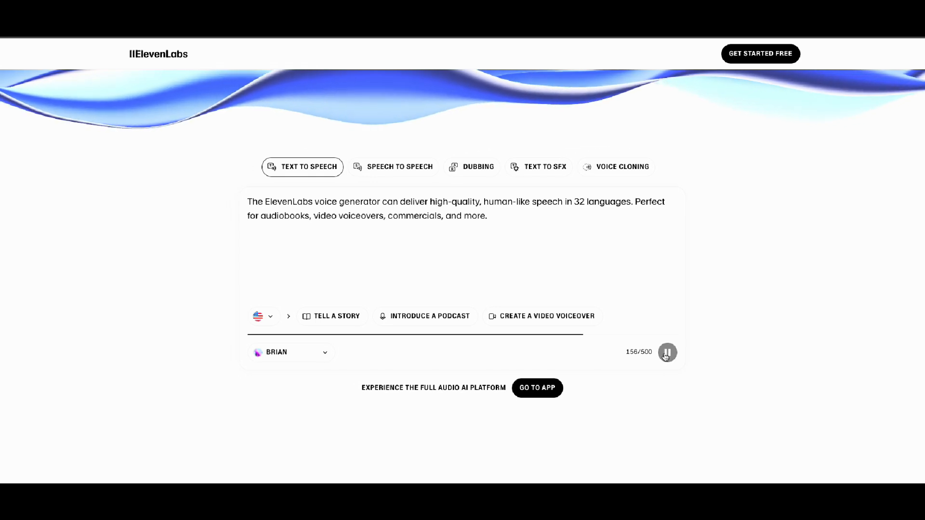
left_click(667, 352)
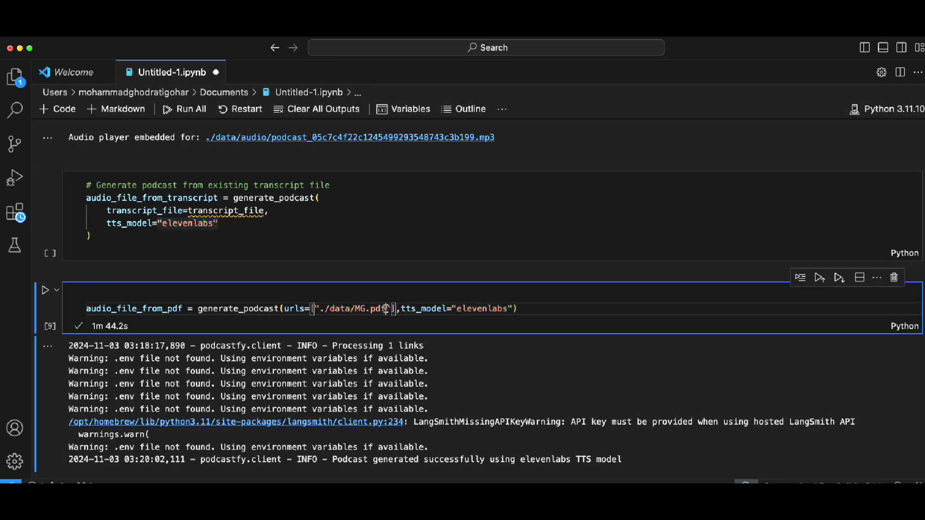
Step: Play the 4:11 ElevenLabs-voiced podcast for about half a minute, then pause
scroll("down", 3)
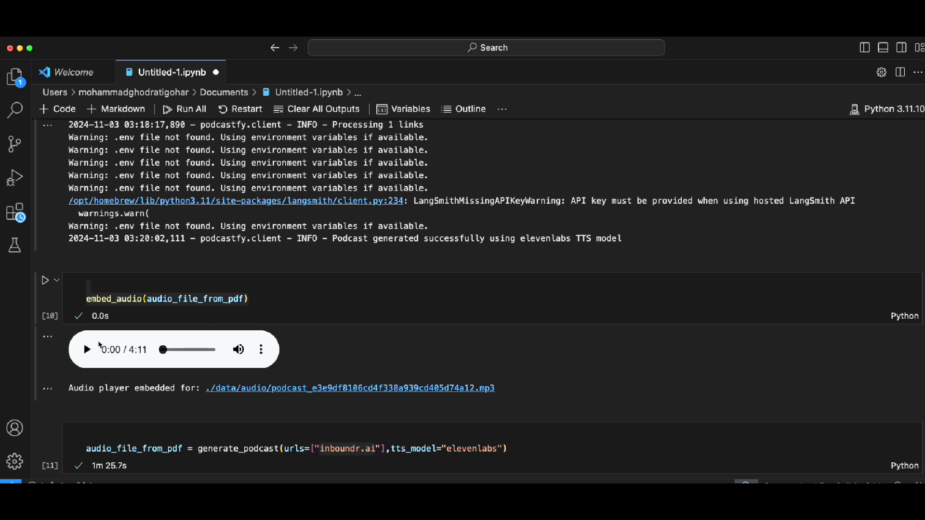
left_click(86, 349)
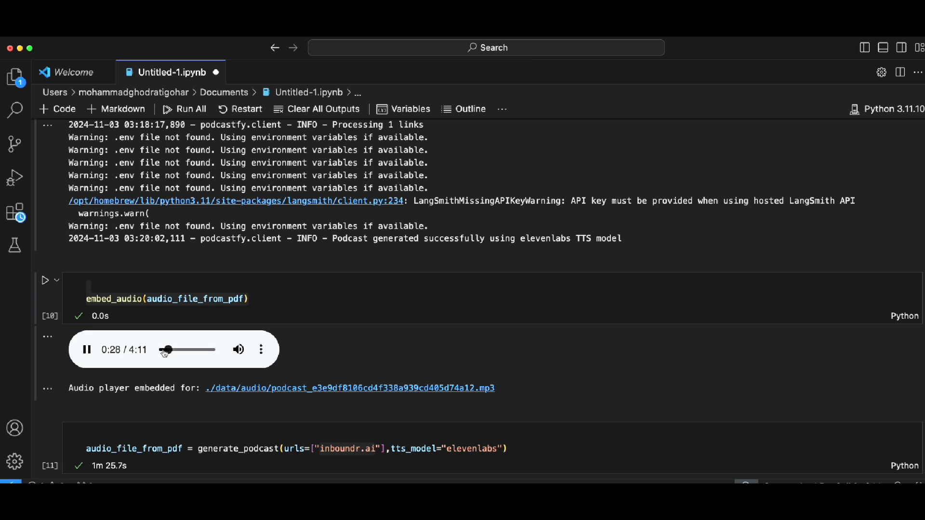
left_click(86, 349)
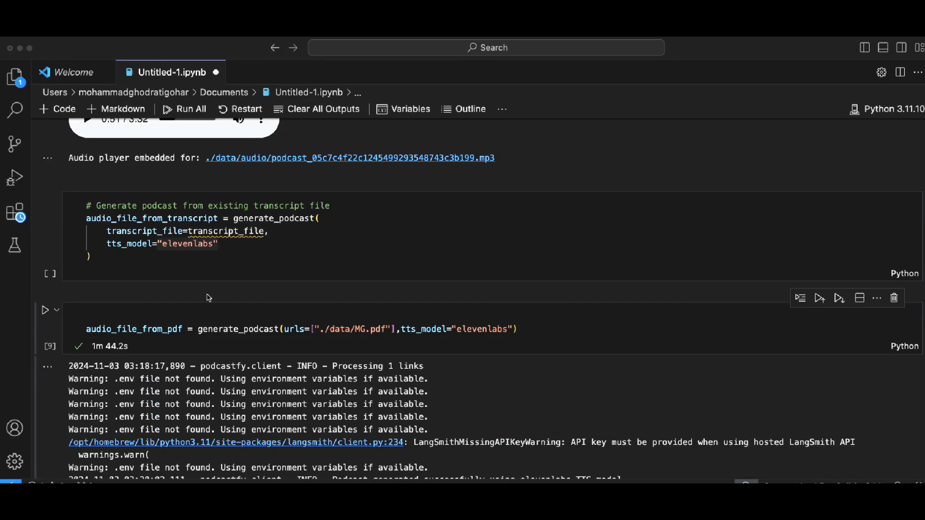
scroll("down", 3)
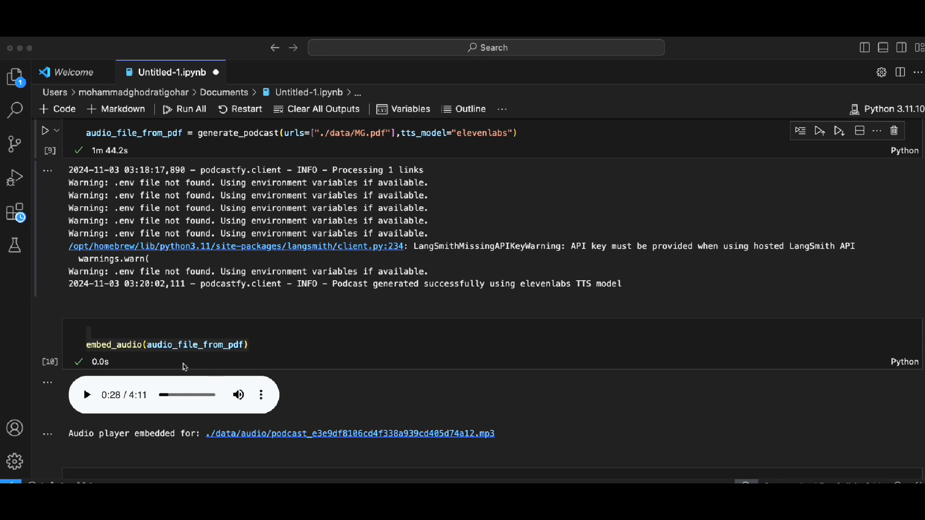
mouse_move(239, 410)
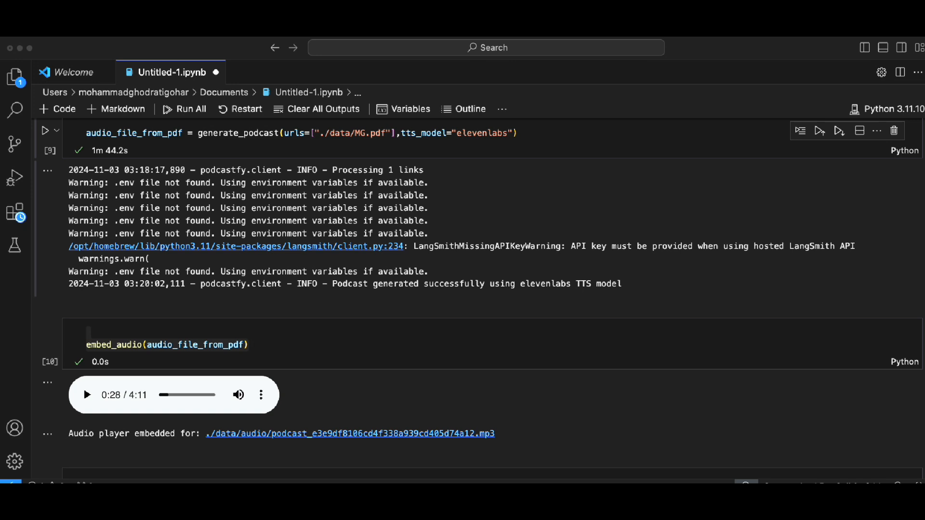
mouse_move(240, 258)
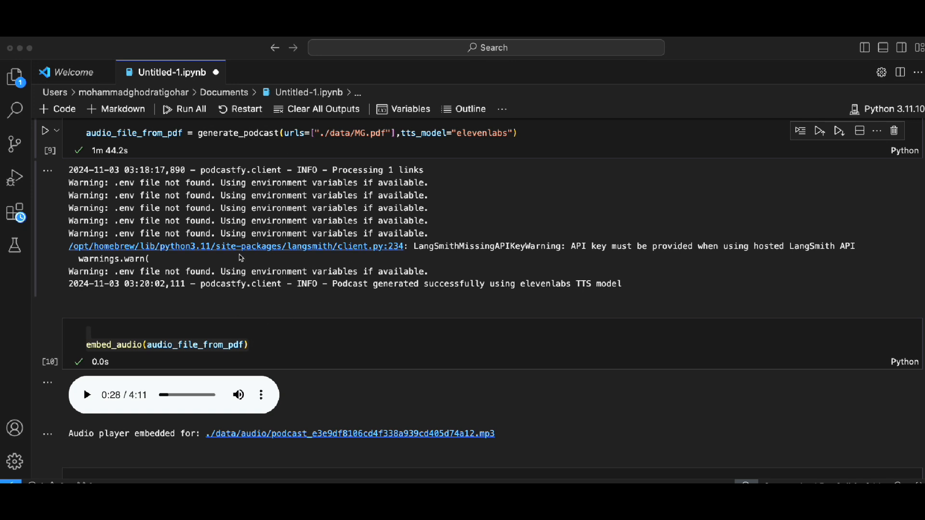